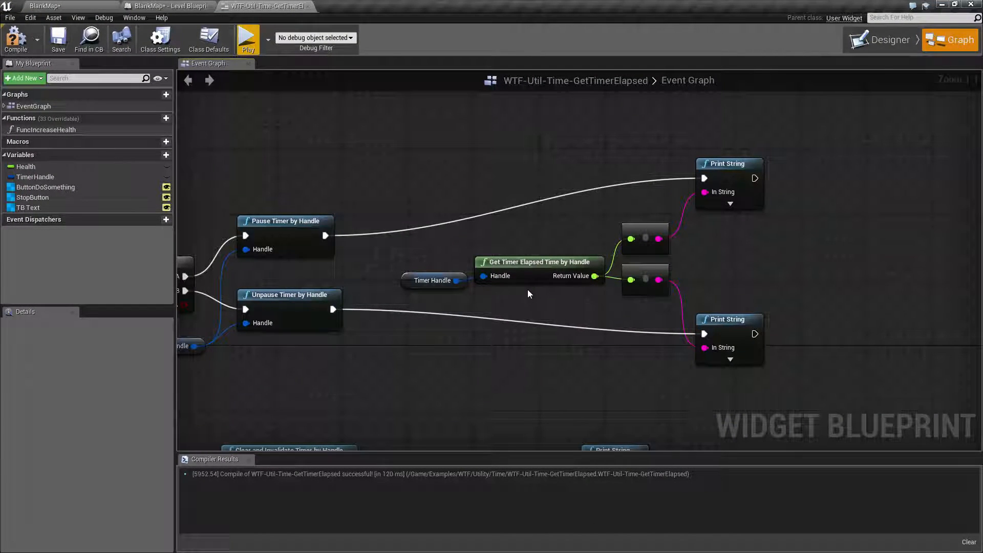
mouse_move(536, 263)
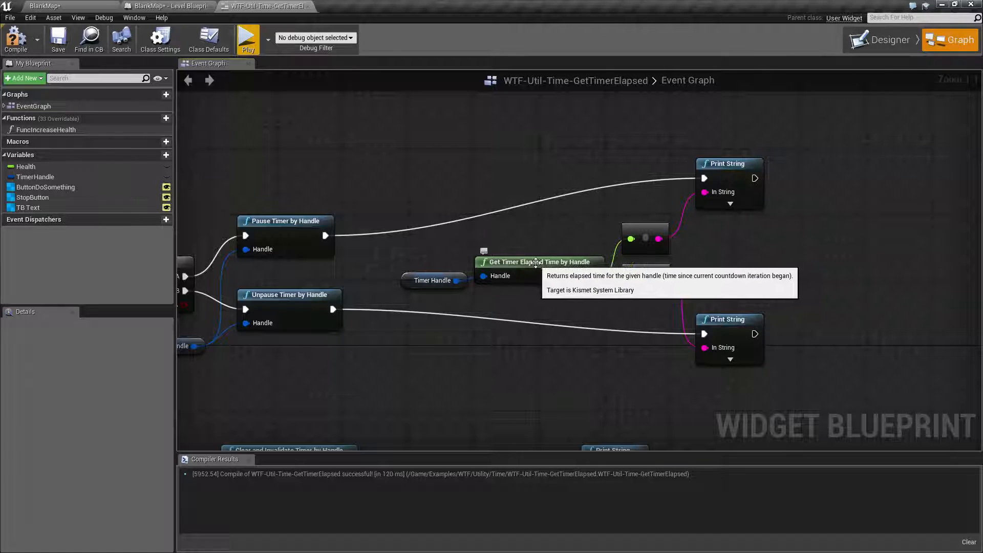
mouse_move(496, 173)
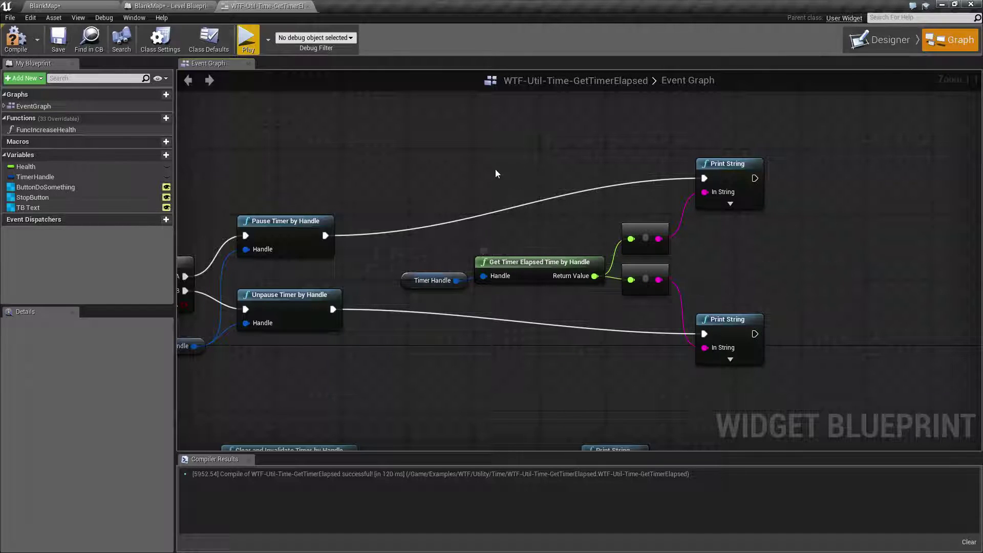
- Search 'elapsed' and place a Get Timer Elapsed Time by Function Name node
type("erlaps")
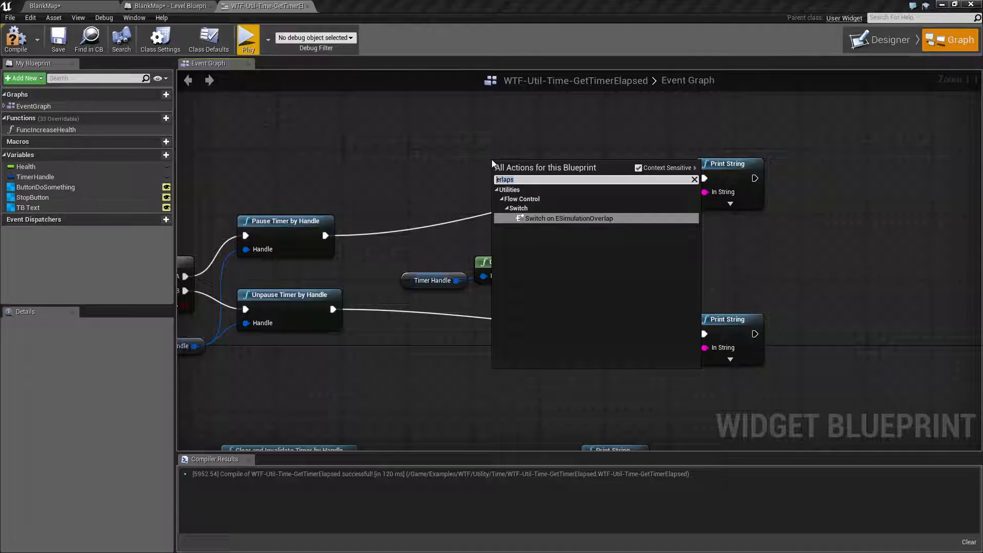
type("elapsed")
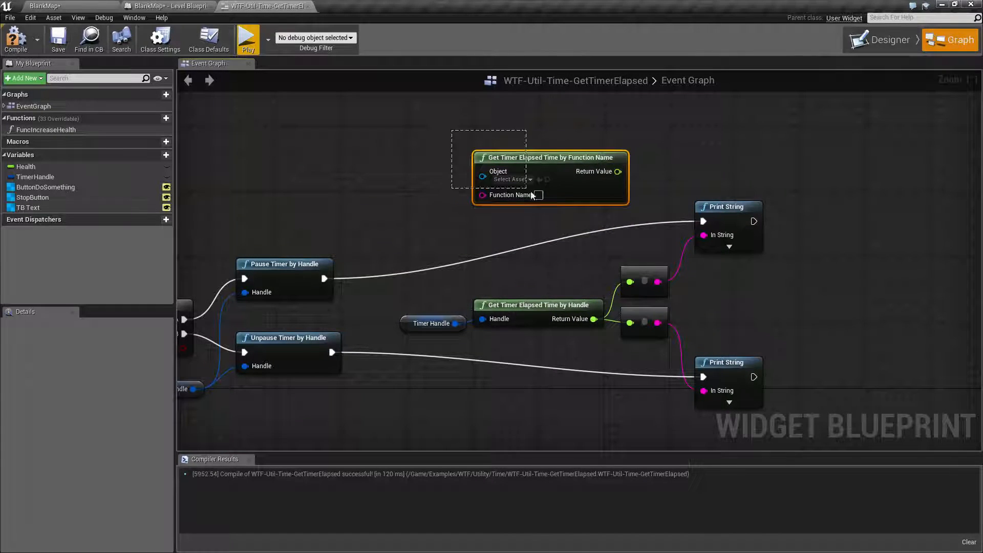
left_click(530, 222)
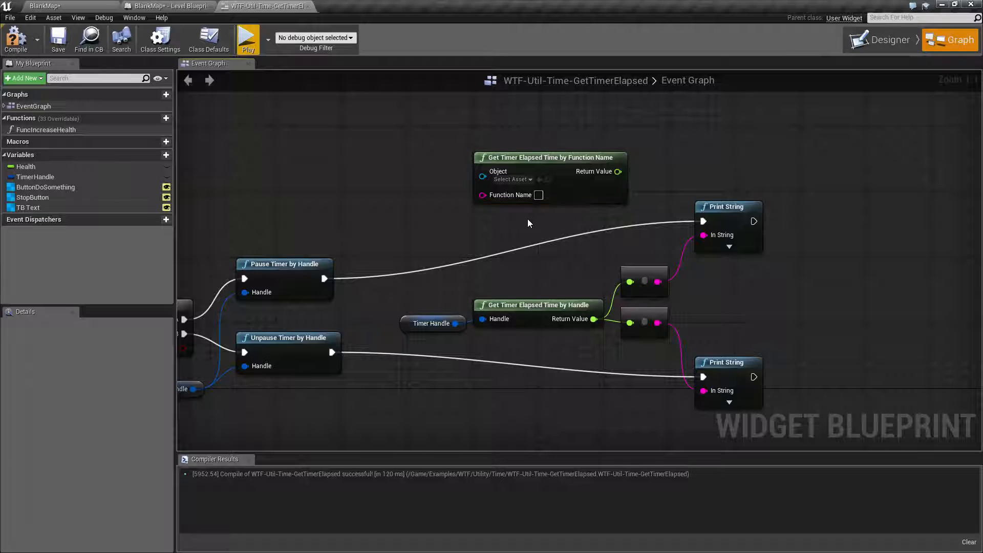
mouse_move(527, 157)
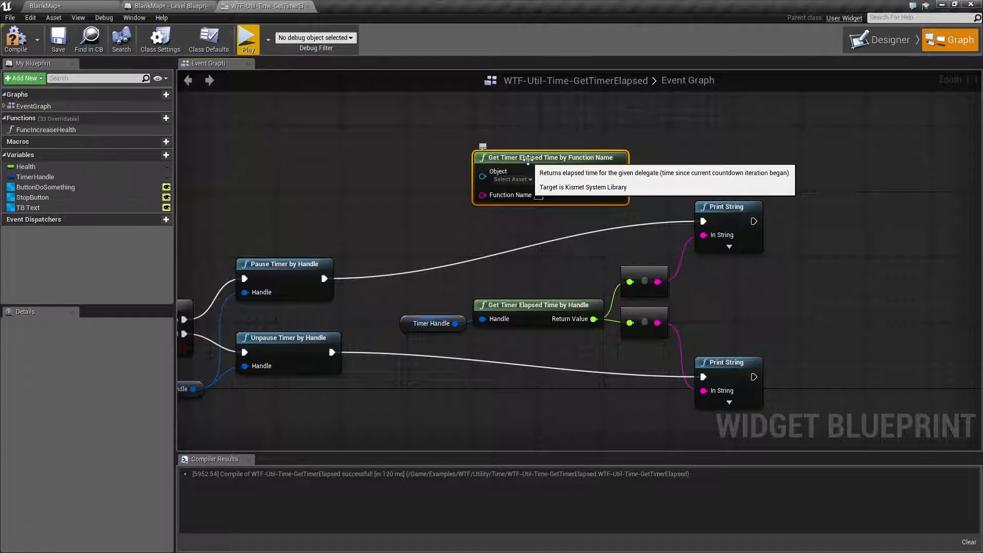
mouse_move(502, 222)
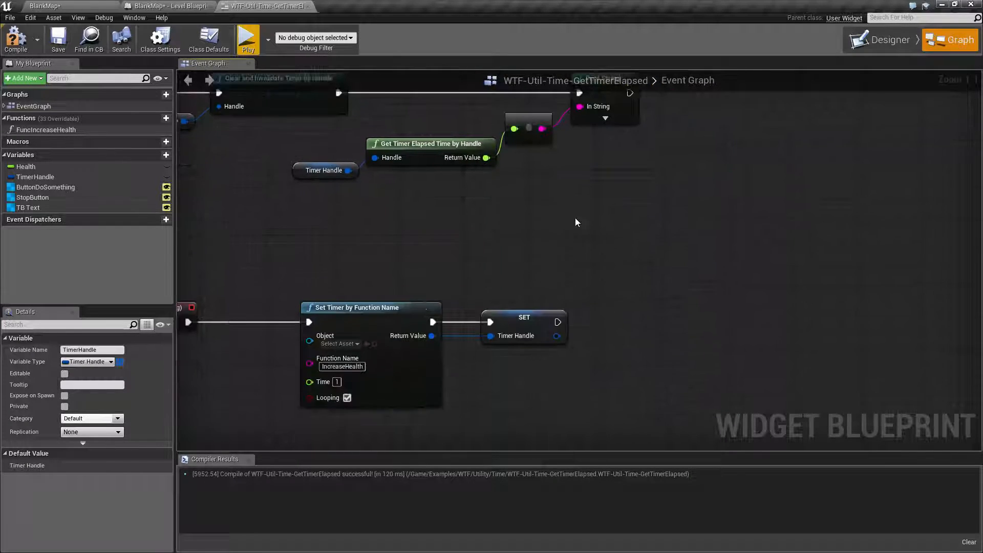
mouse_move(432, 335)
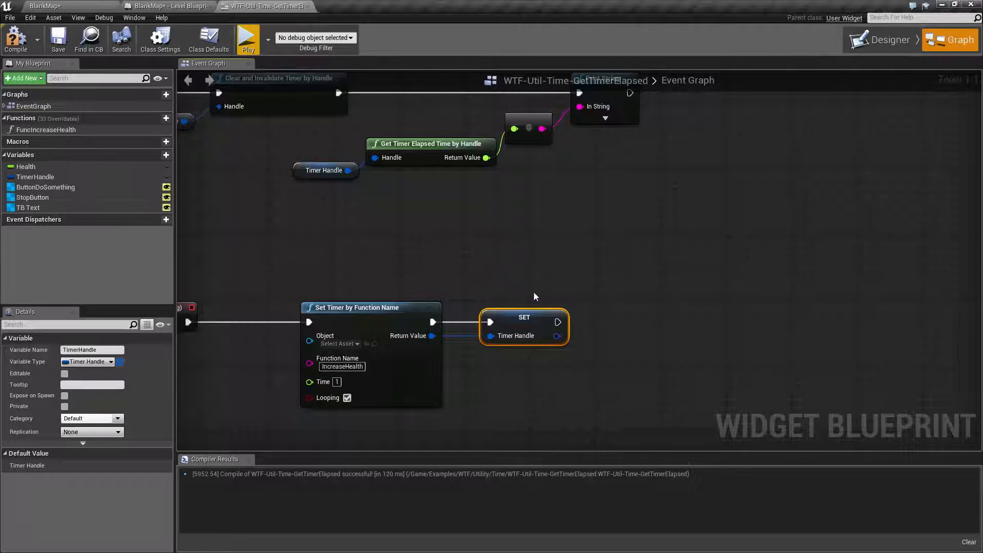
mouse_move(478, 296)
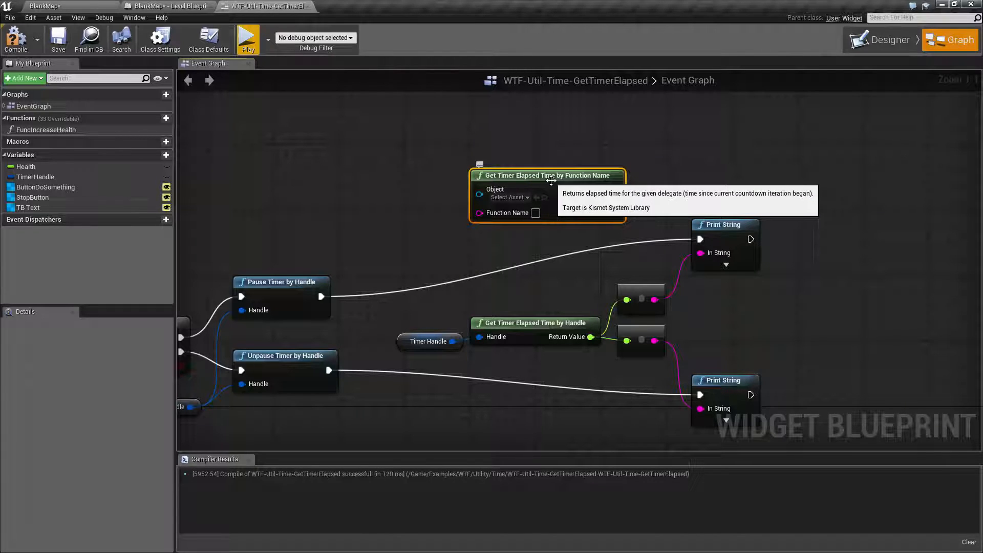
mouse_move(496, 239)
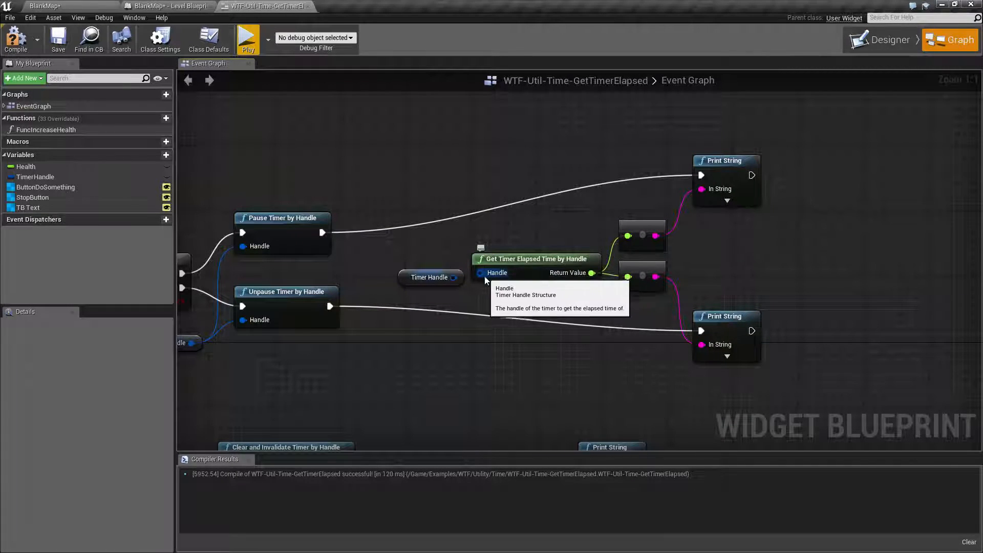
mouse_move(590, 274)
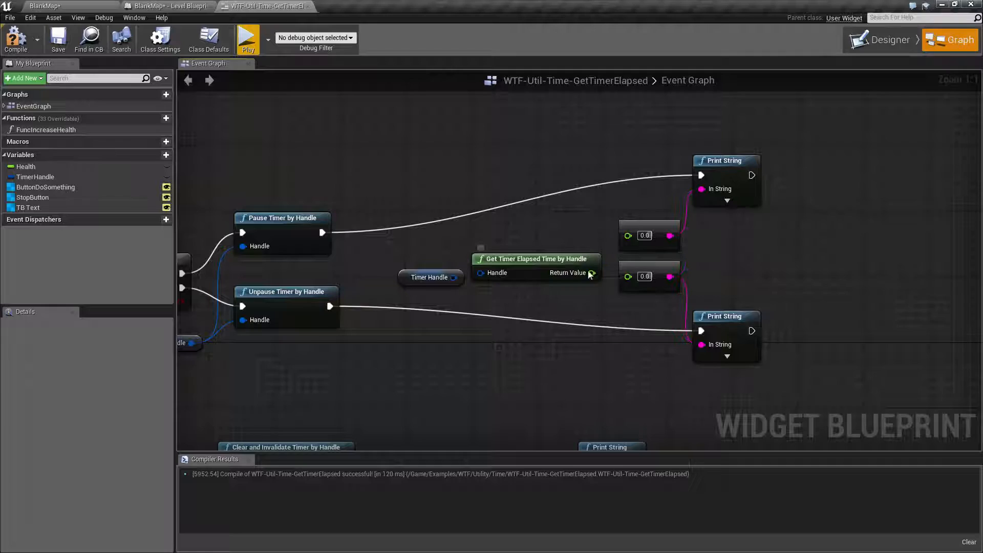
mouse_move(592, 272)
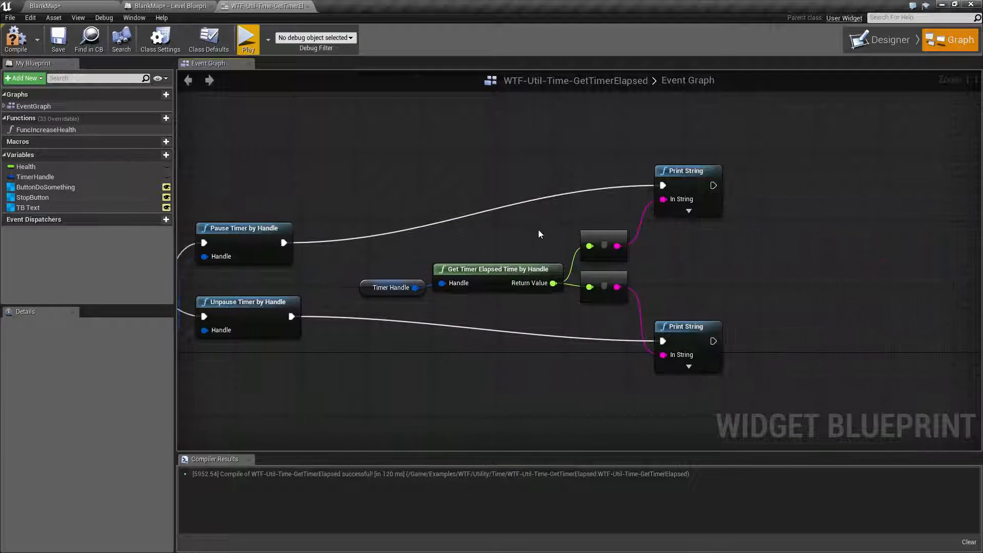
mouse_move(499, 276)
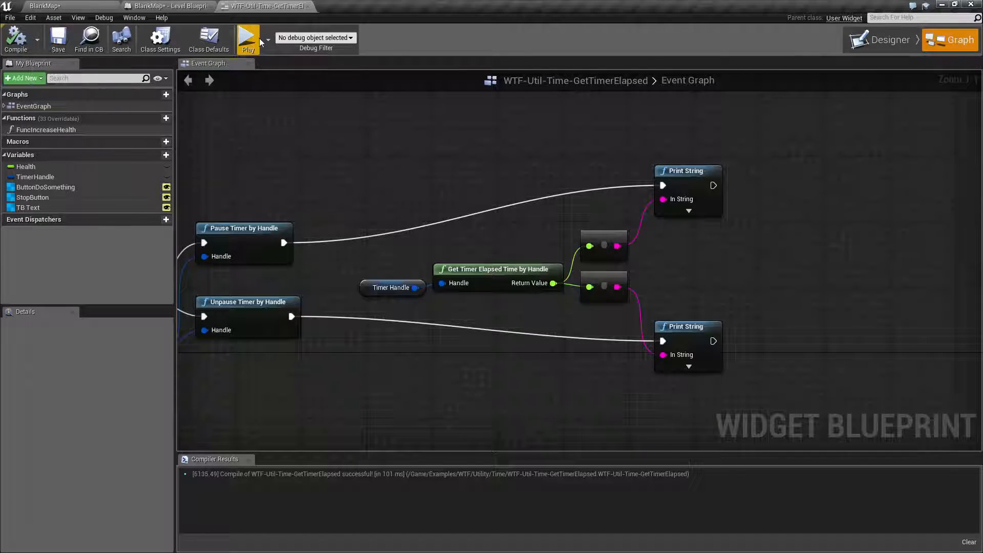
- Play-test the widget in a standalone preview showing Do Something and Stop, then close it
left_click(247, 39)
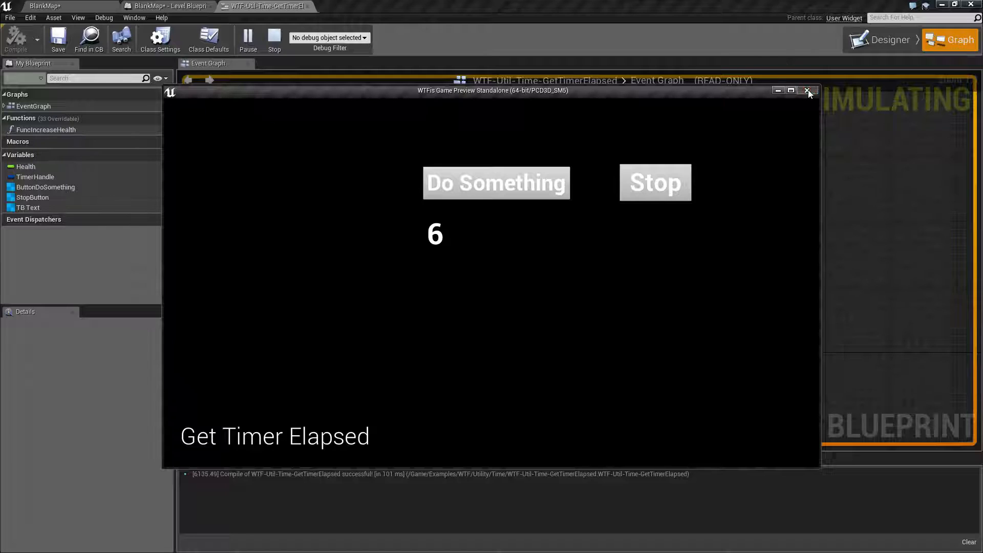
left_click(808, 90)
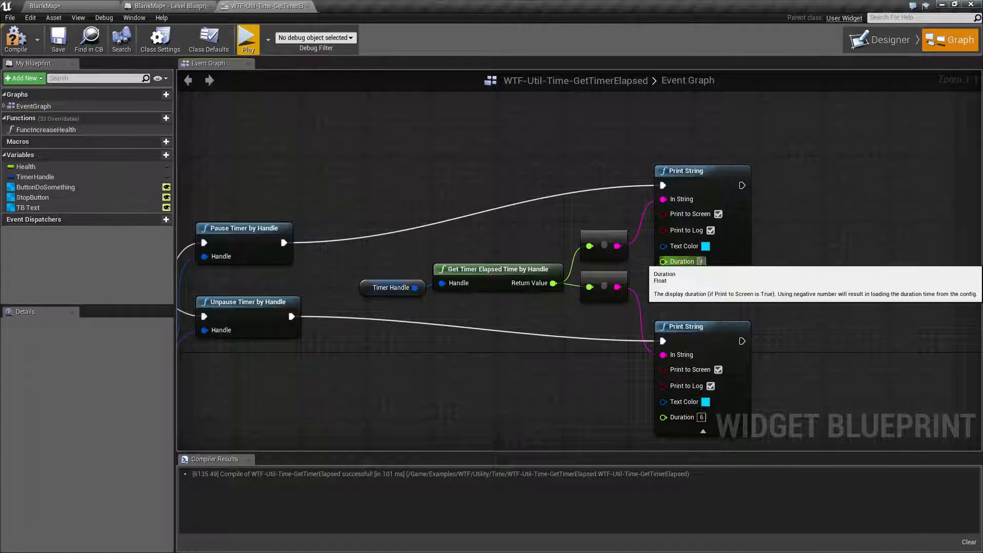
mouse_move(266, 37)
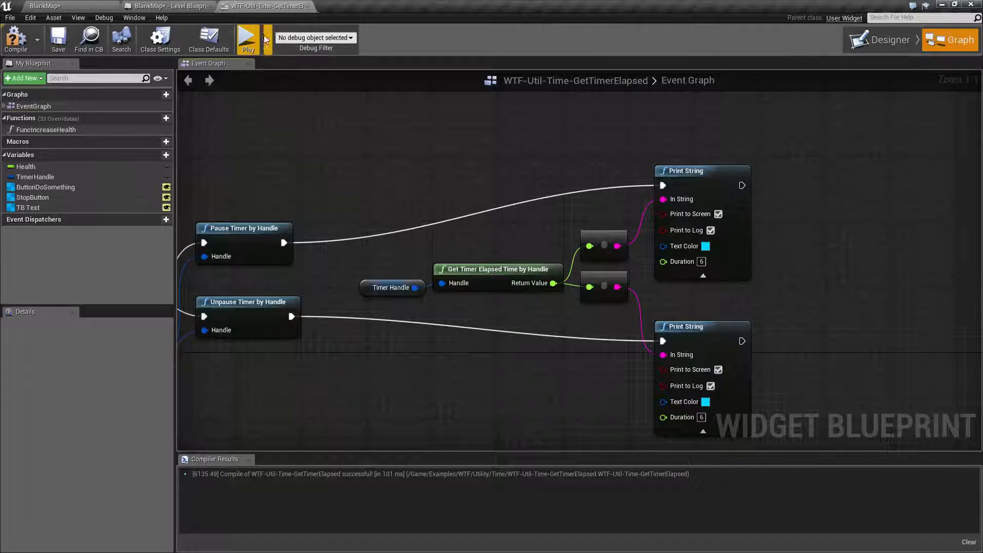
left_click(249, 37)
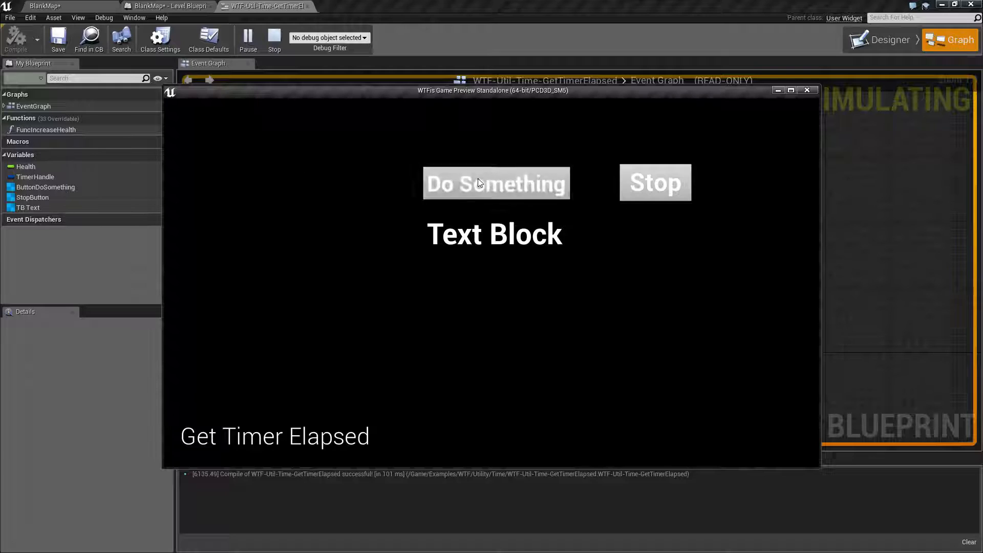
left_click(496, 183)
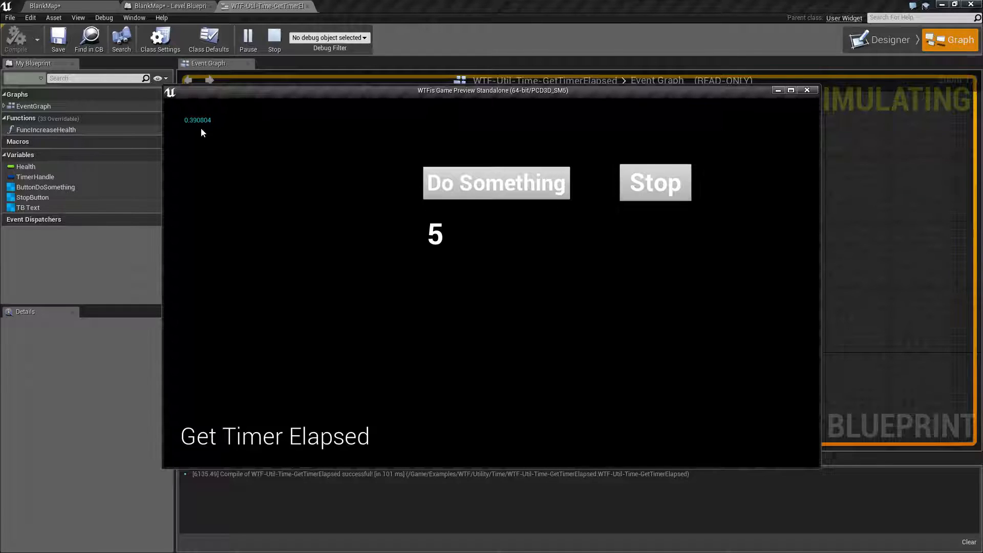
mouse_move(196, 126)
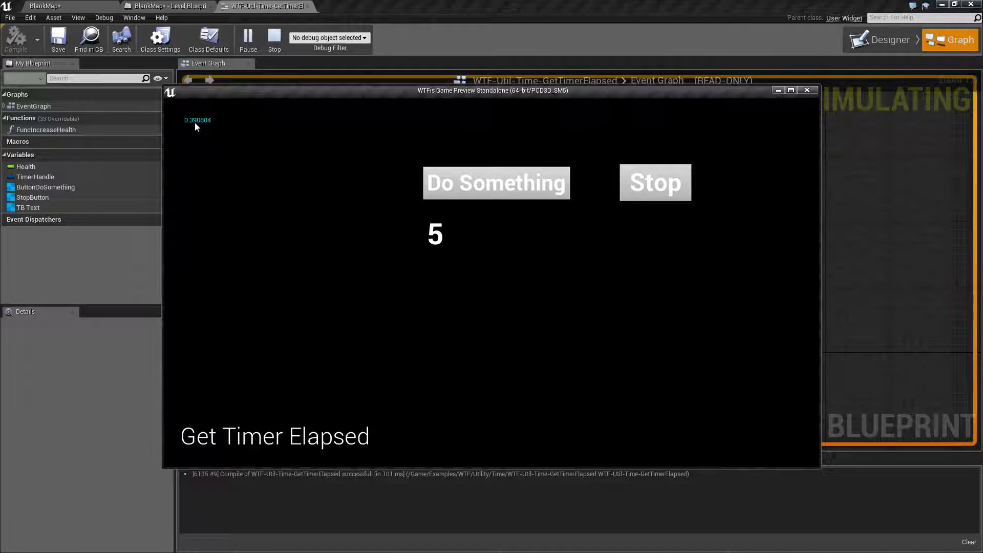
left_click(647, 188)
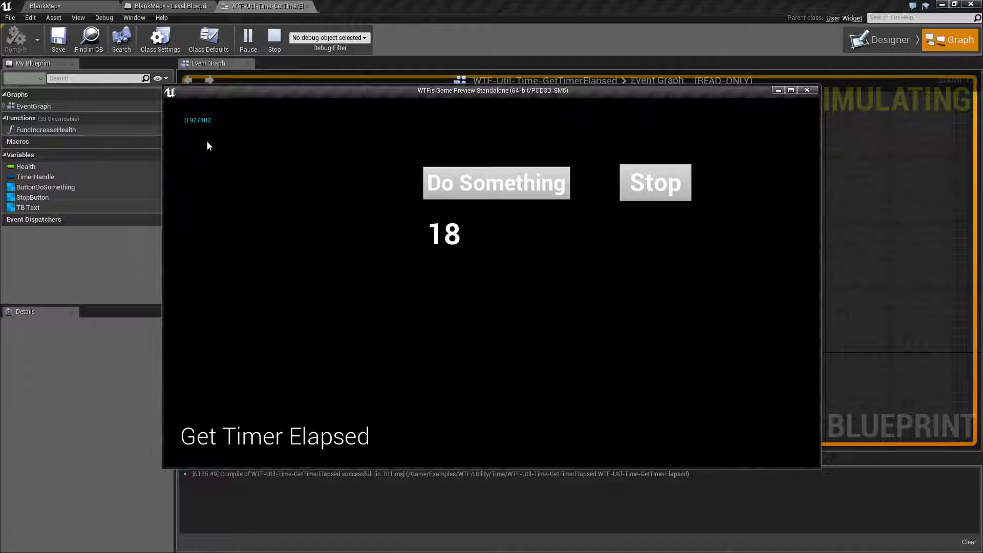
mouse_move(260, 218)
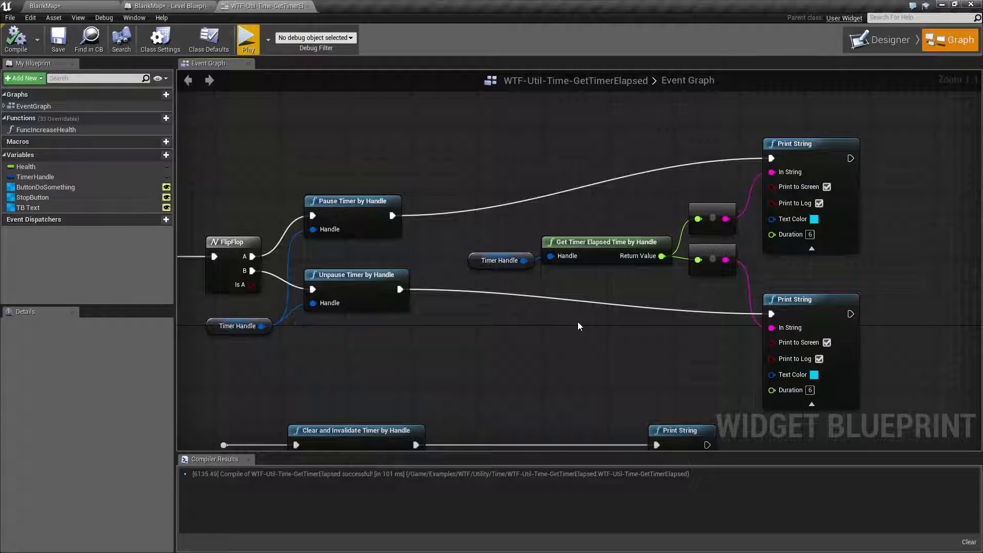
left_click(500, 260)
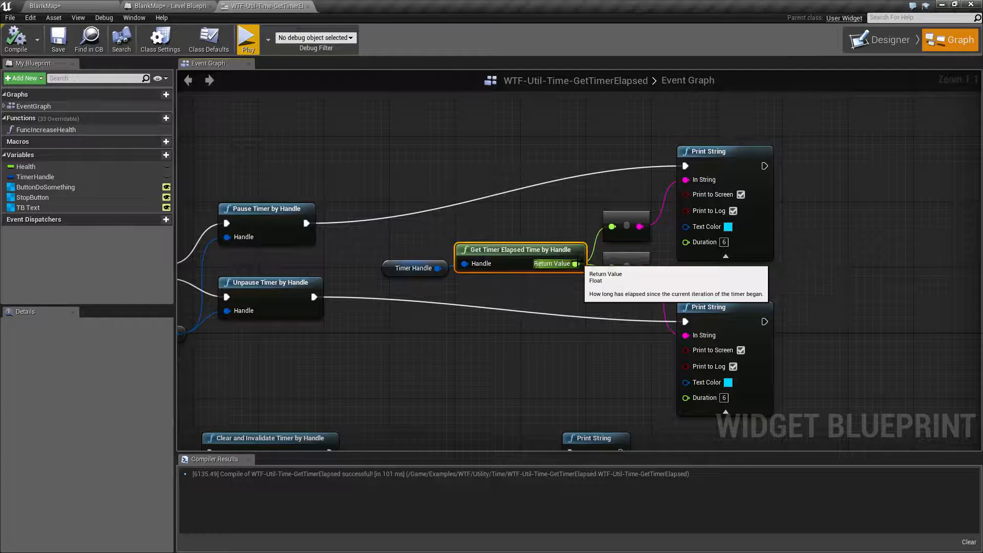
mouse_move(500, 264)
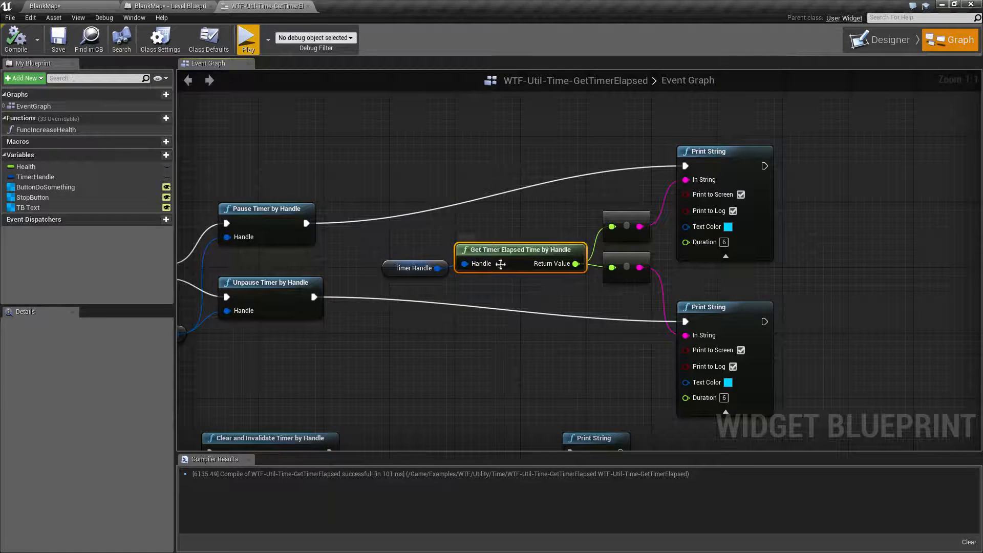
left_click(414, 268)
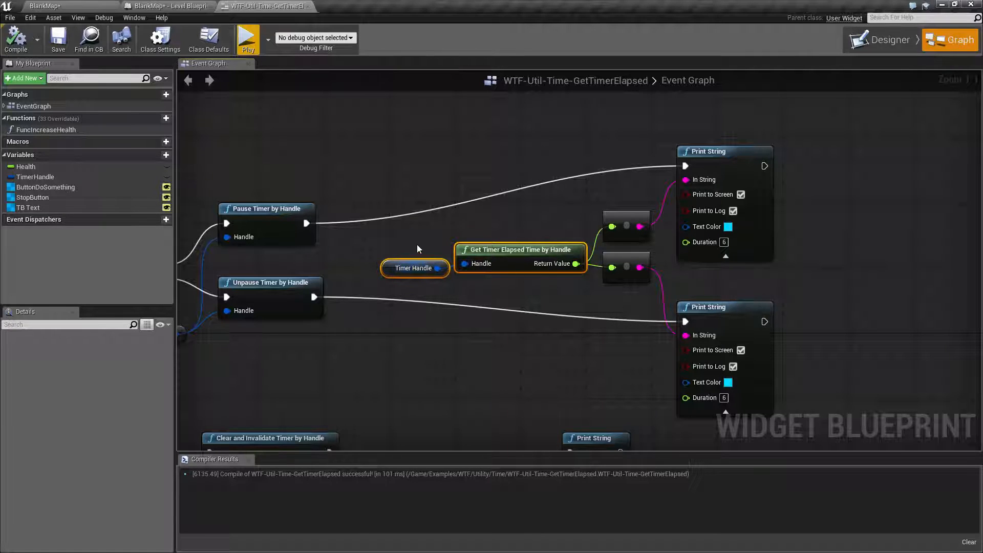